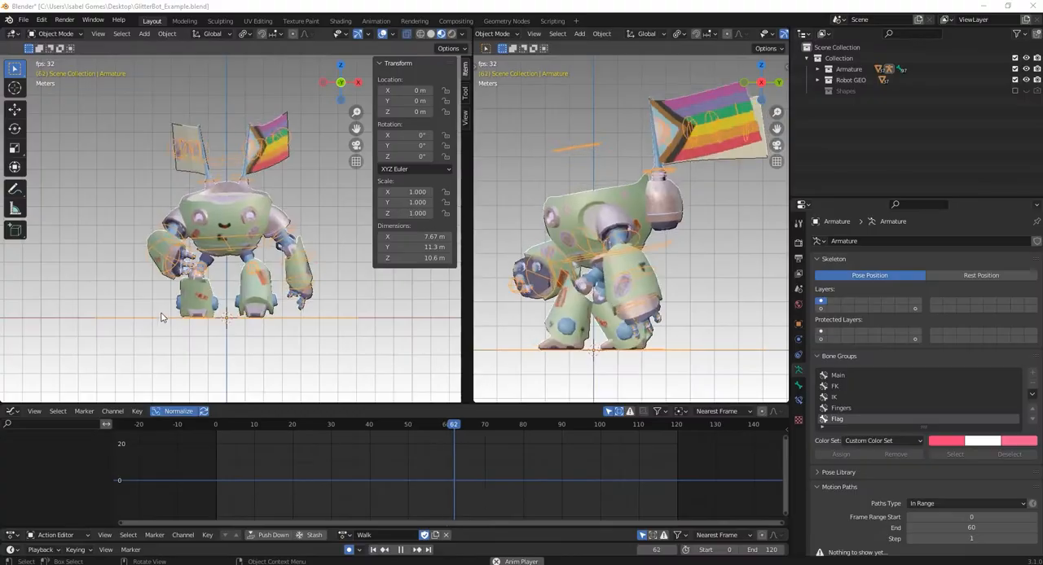
Switch the rig to the Walk_Wave_Left action and play it.
click(220, 424)
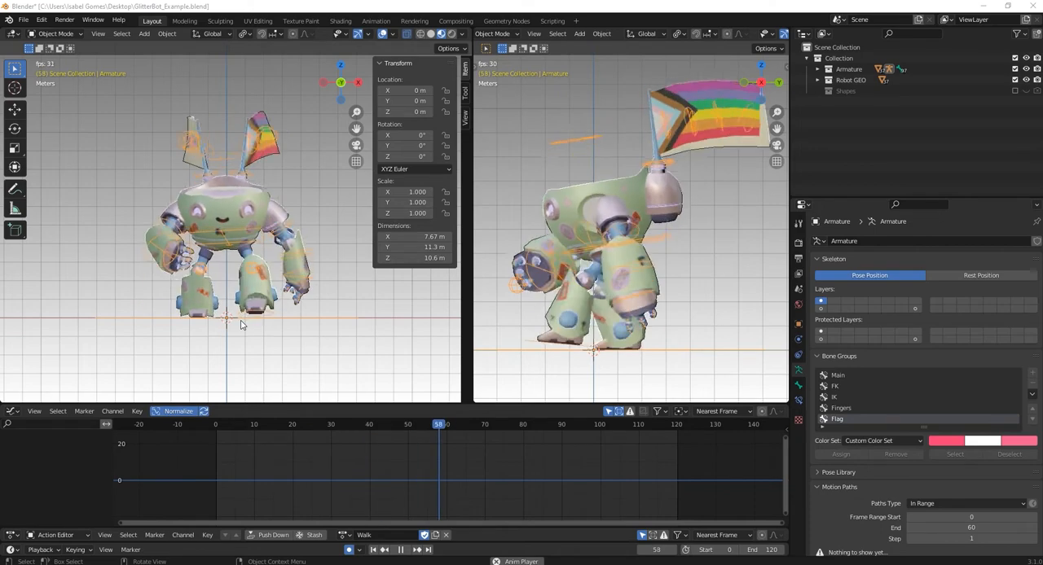
click(363, 535)
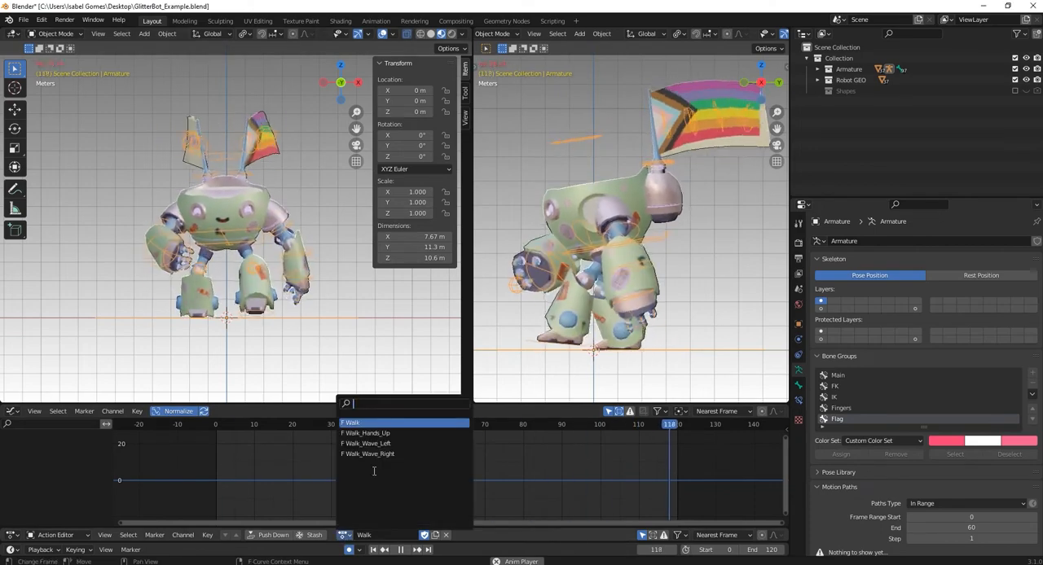
click(364, 443)
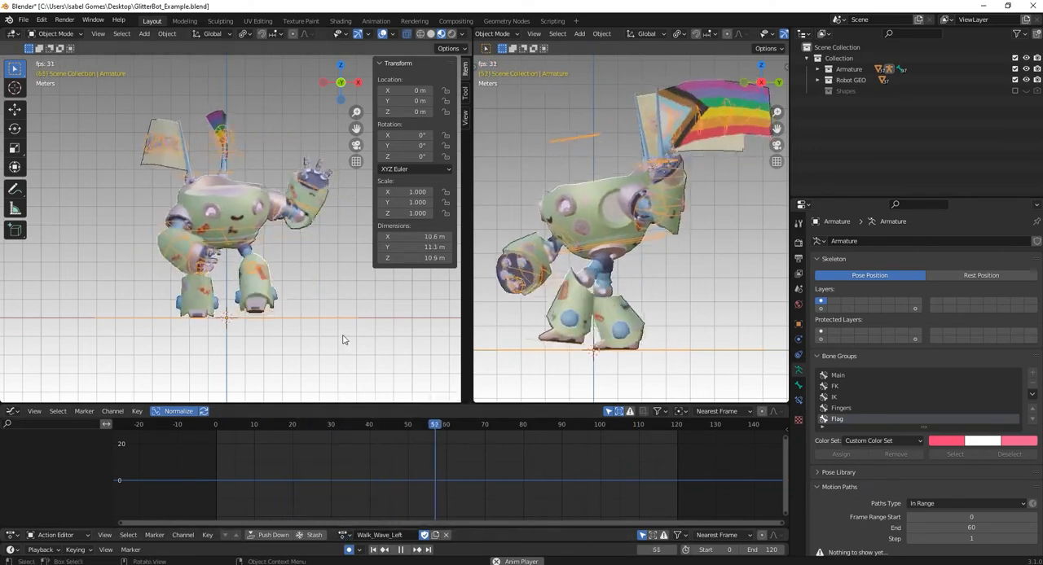
click(666, 424)
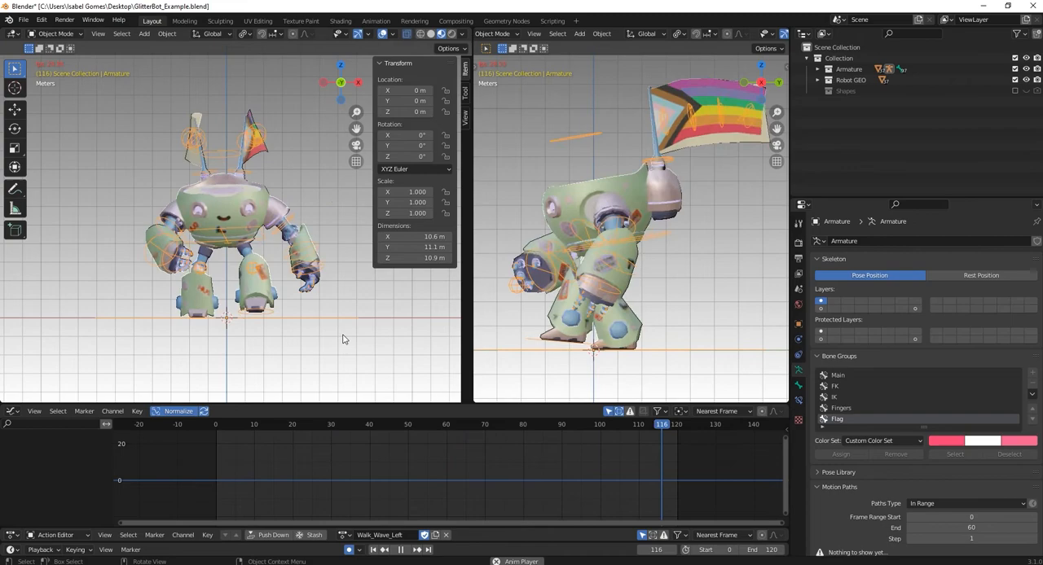
Stop playback and set the rig back to the Walk action.
click(426, 424)
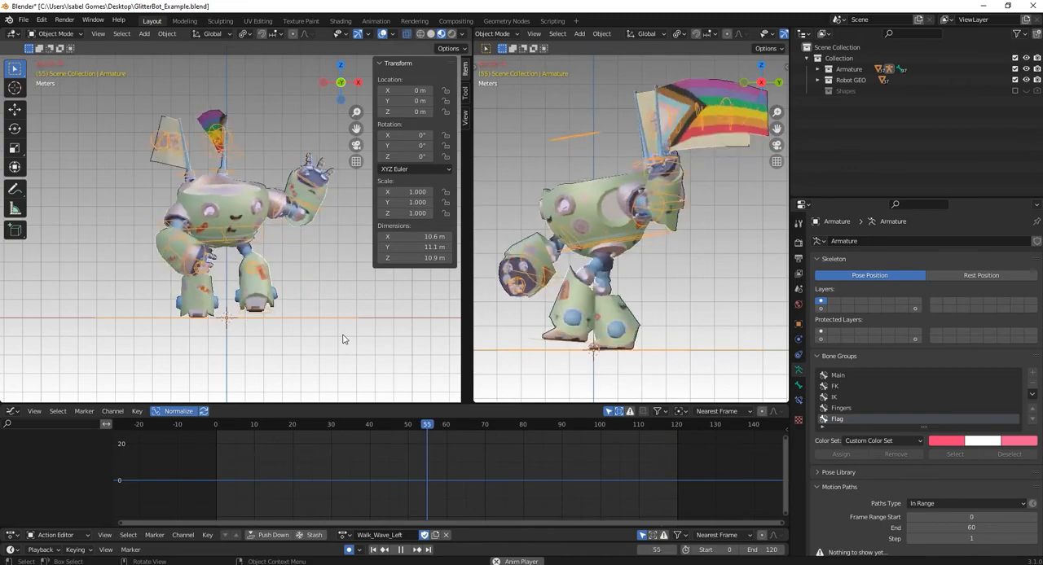
click(400, 550)
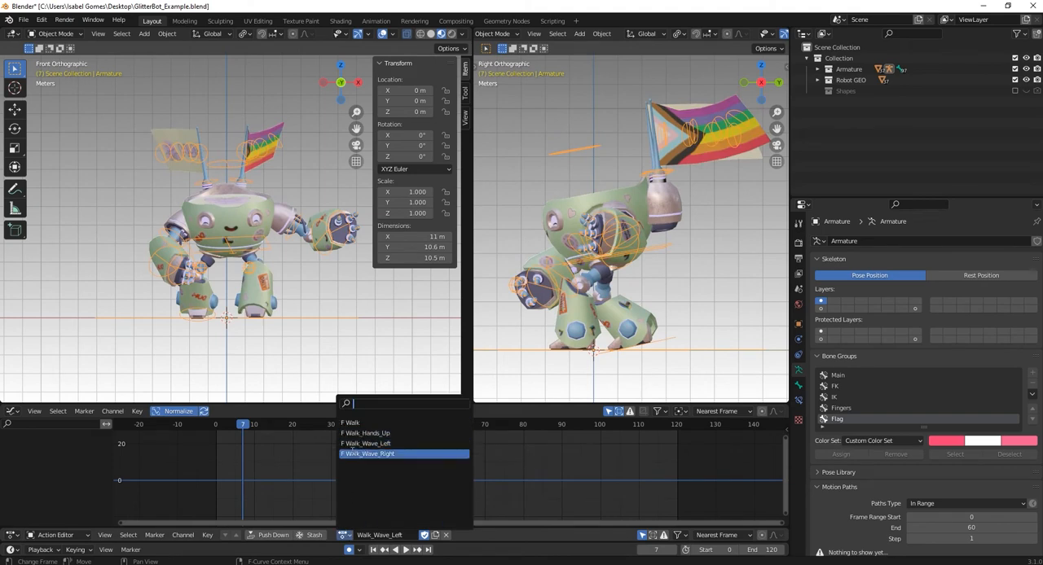
click(351, 423)
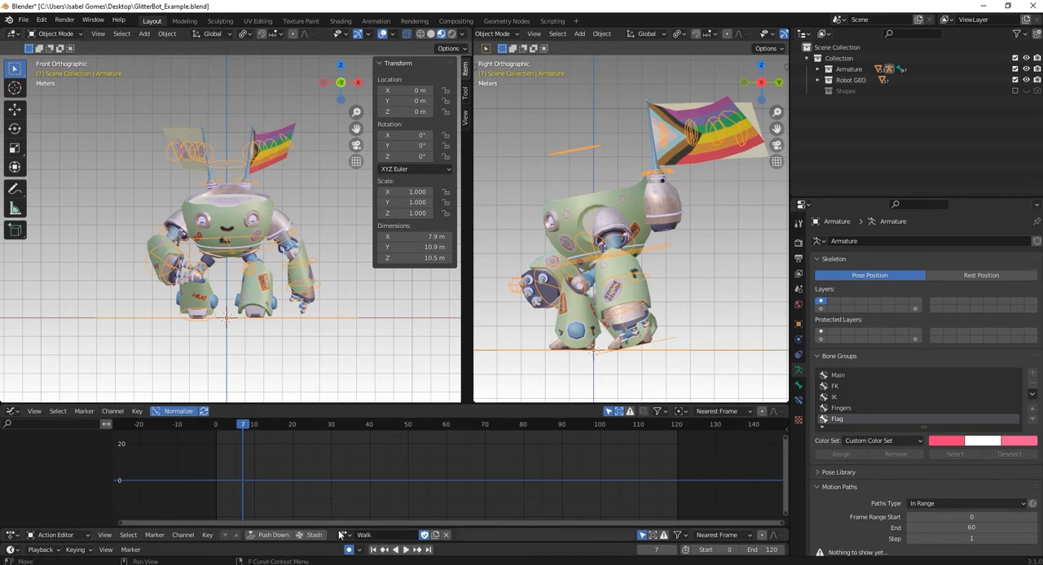
mouse_move(364, 524)
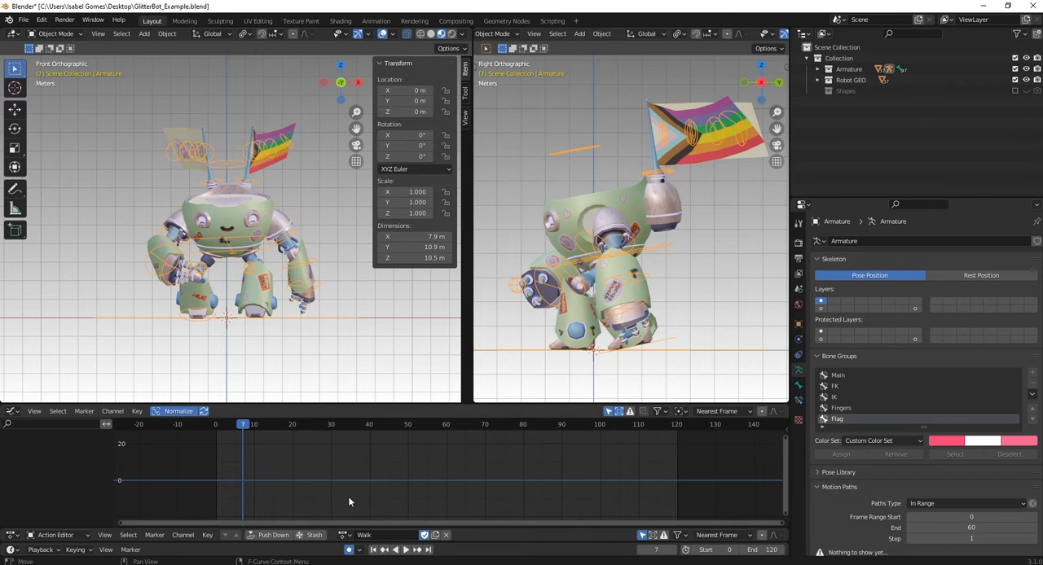
Export the rig as glTF 2.0 to GlitterBot_Example.glb with Animation export enabled.
click(24, 20)
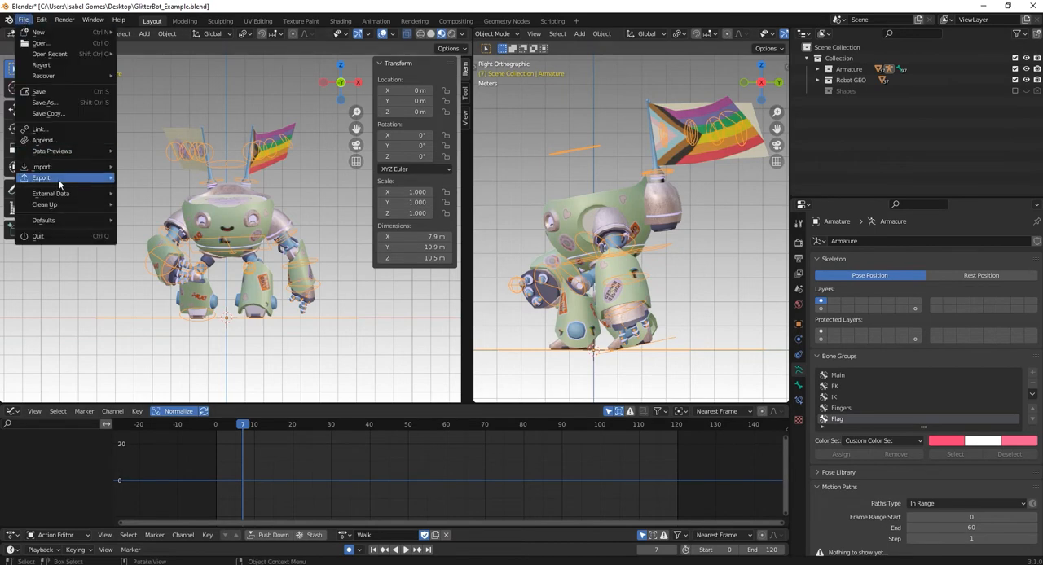
click(41, 177)
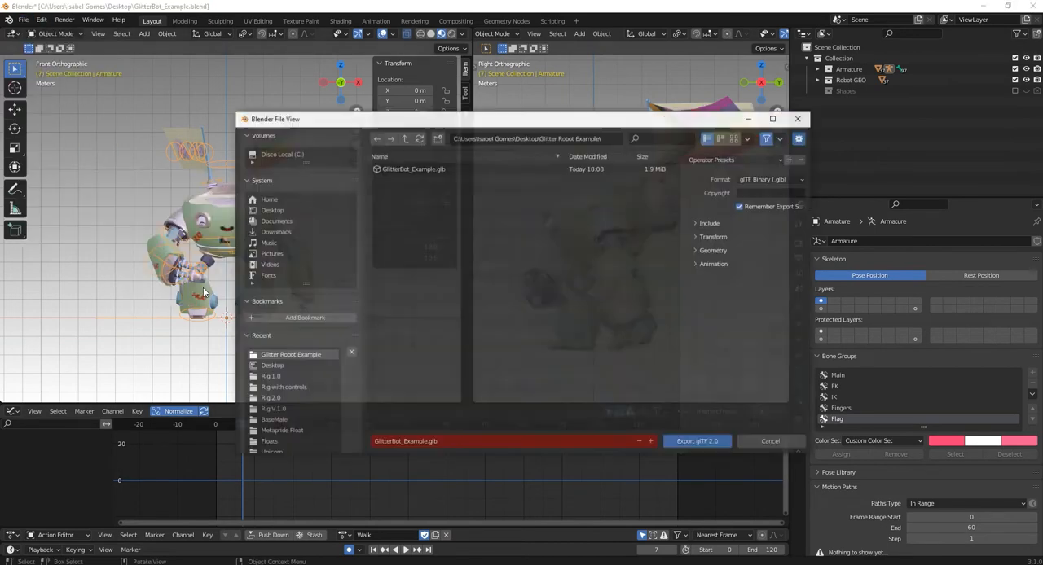
click(696, 264)
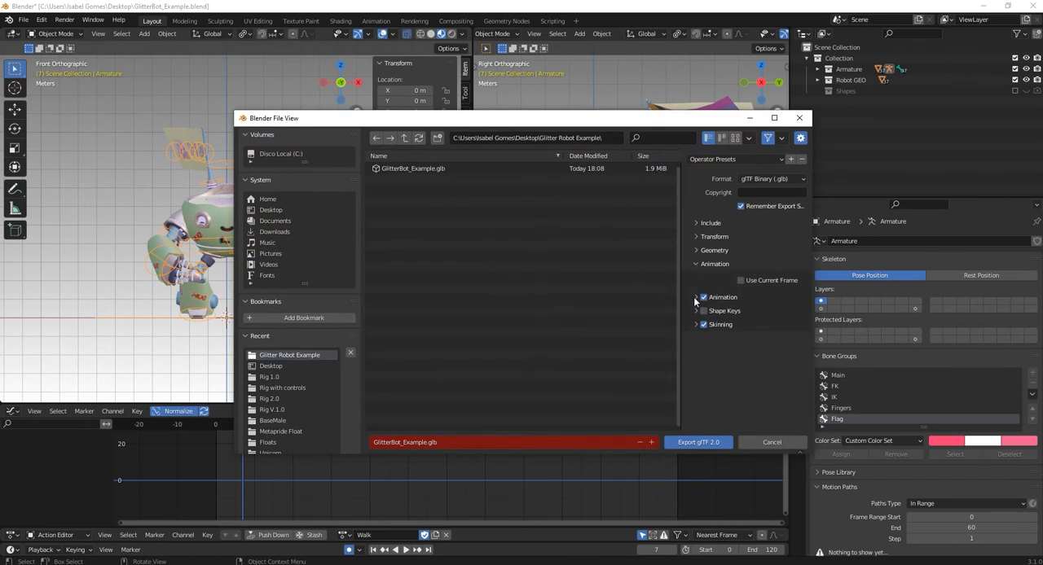
click(696, 296)
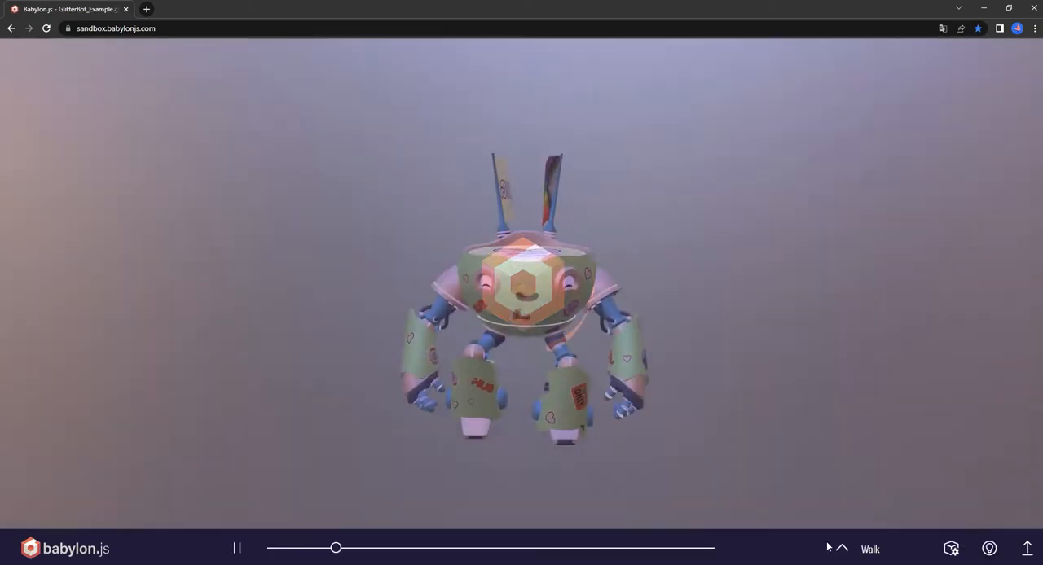
Check the sandbox animation selector and find only Walk listed.
click(869, 548)
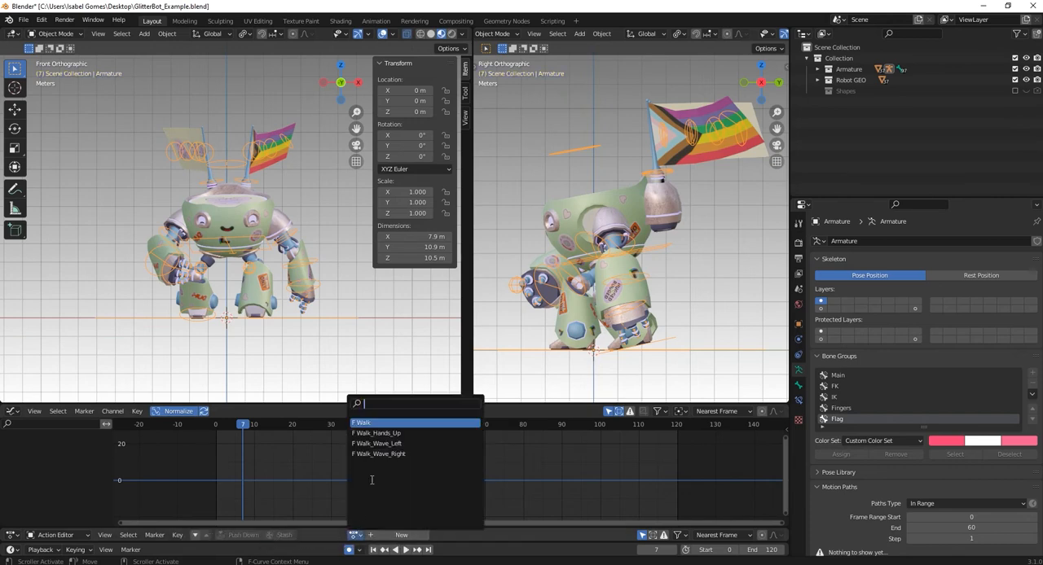
Make Walk_Hands_Up the current action and push it down onto its own track.
click(376, 433)
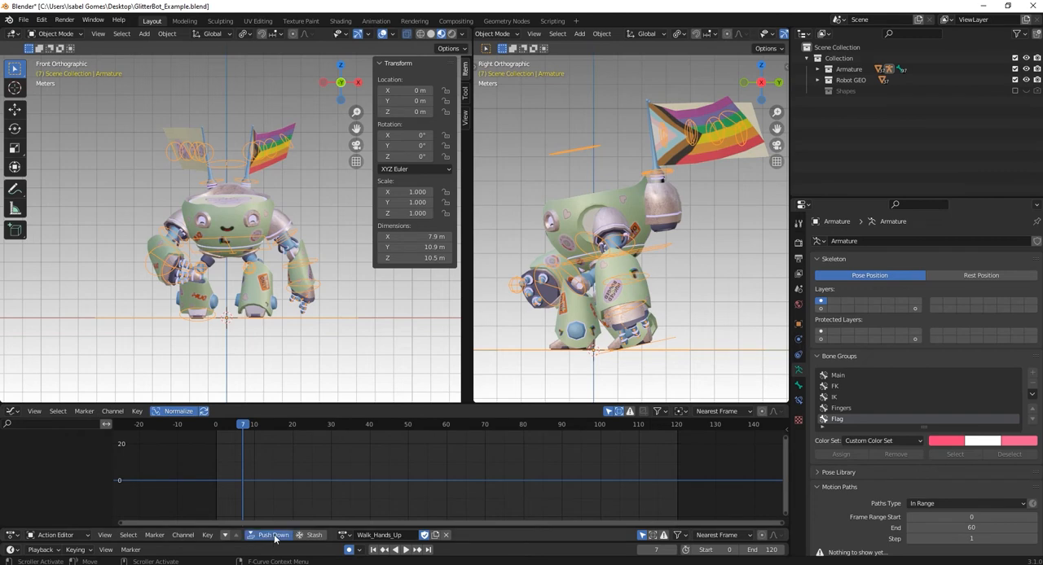
click(356, 535)
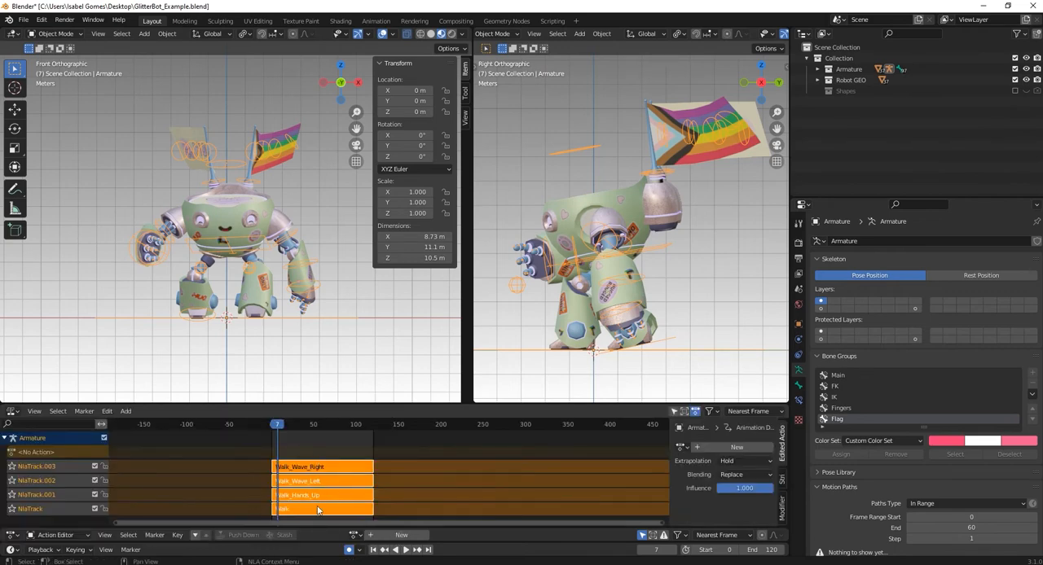
mouse_move(334, 467)
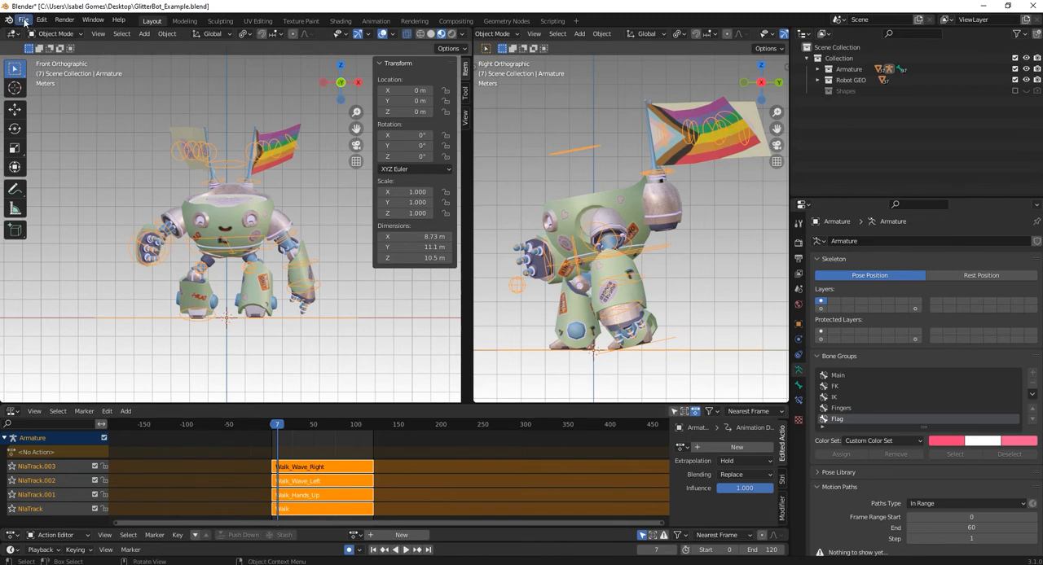
Re-export the rig as glTF, overwriting GlitterBot_Example.glb with all four tracks.
click(24, 19)
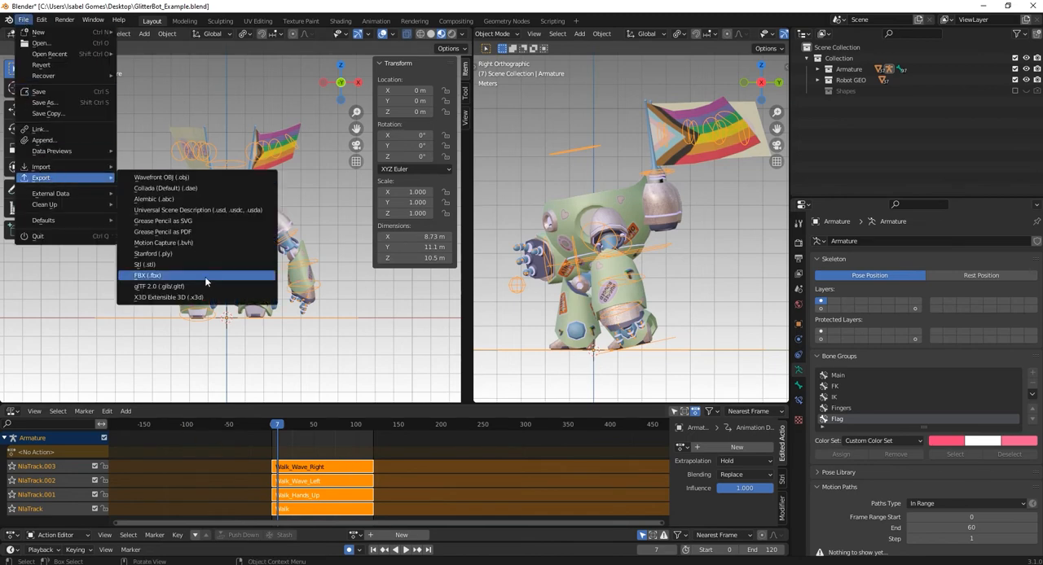
click(158, 286)
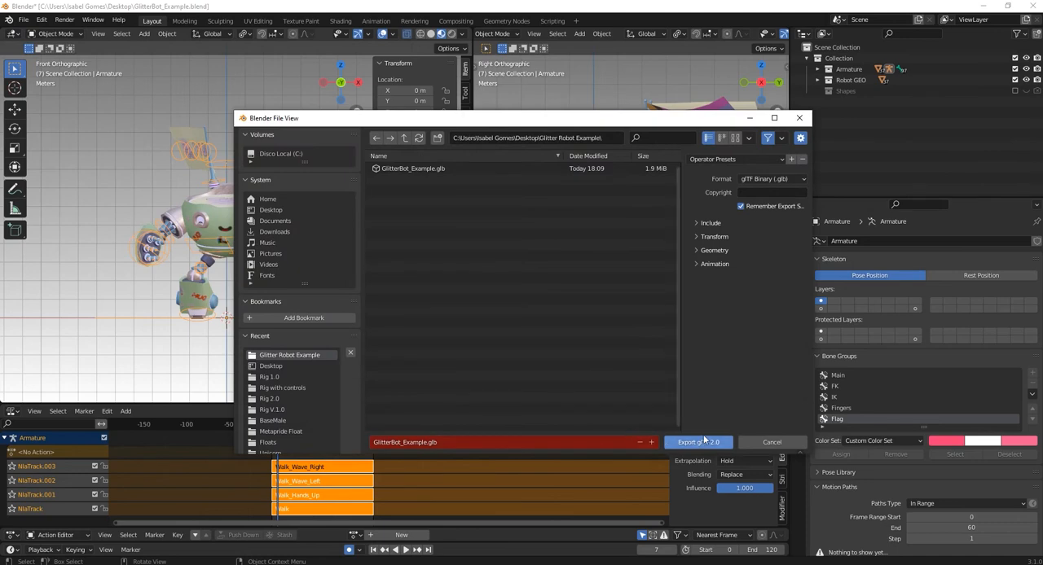
click(696, 443)
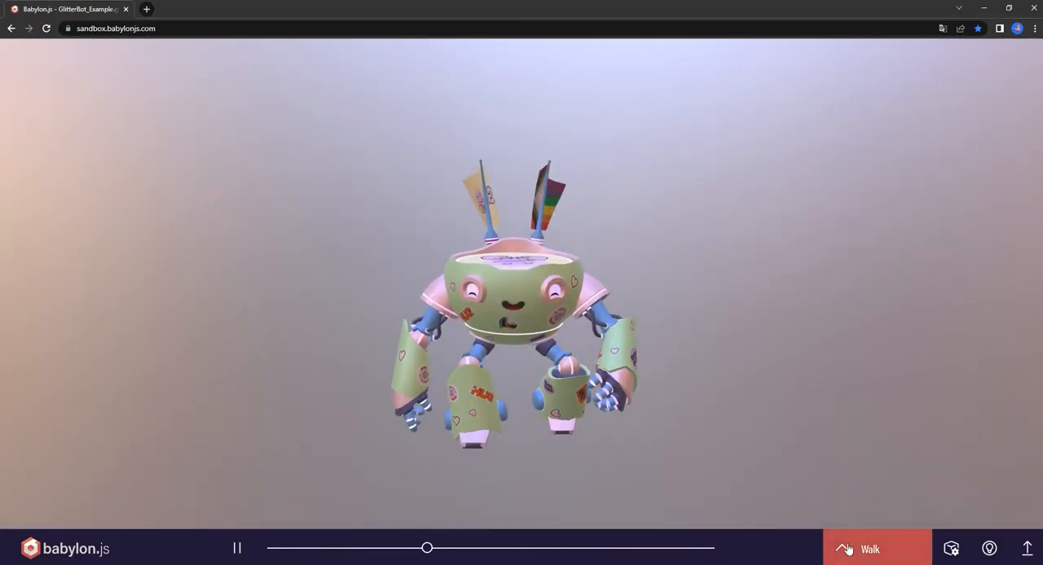
Confirm the selector lists Walk, Walk_Hands_Up, Walk_Wave_Left and Walk_Wave_Right, then close it.
click(870, 549)
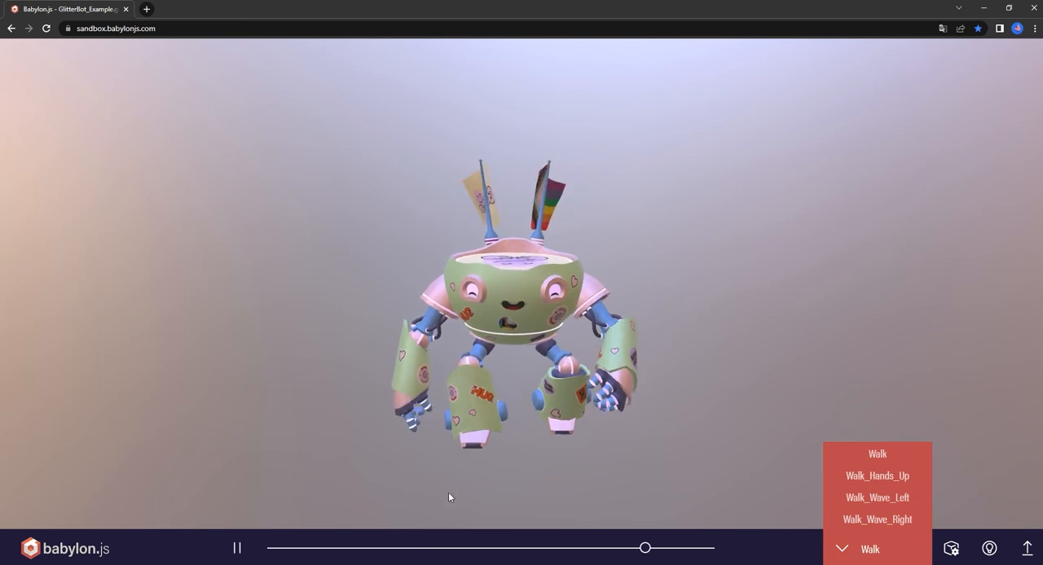
click(869, 548)
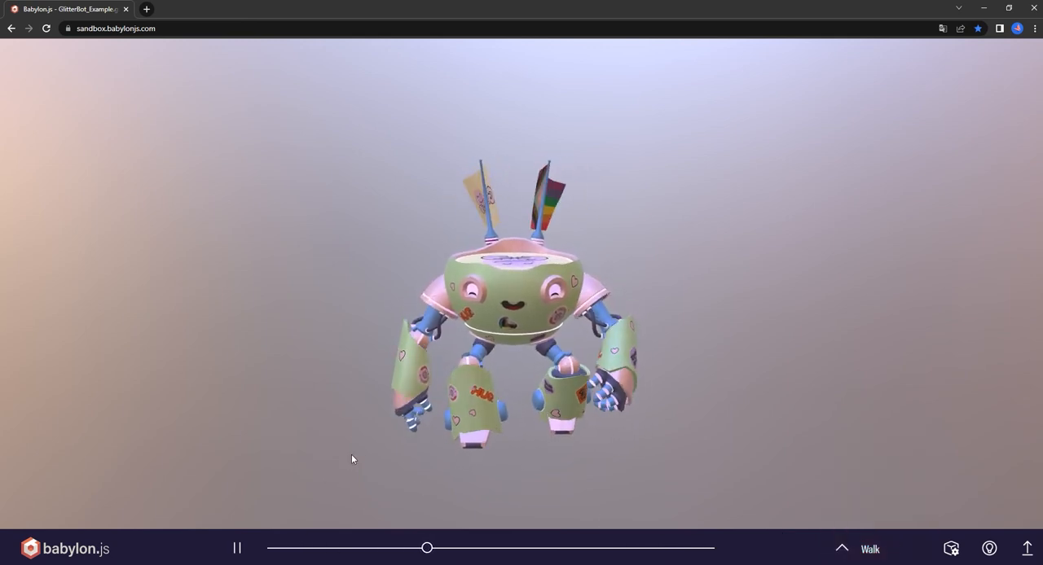